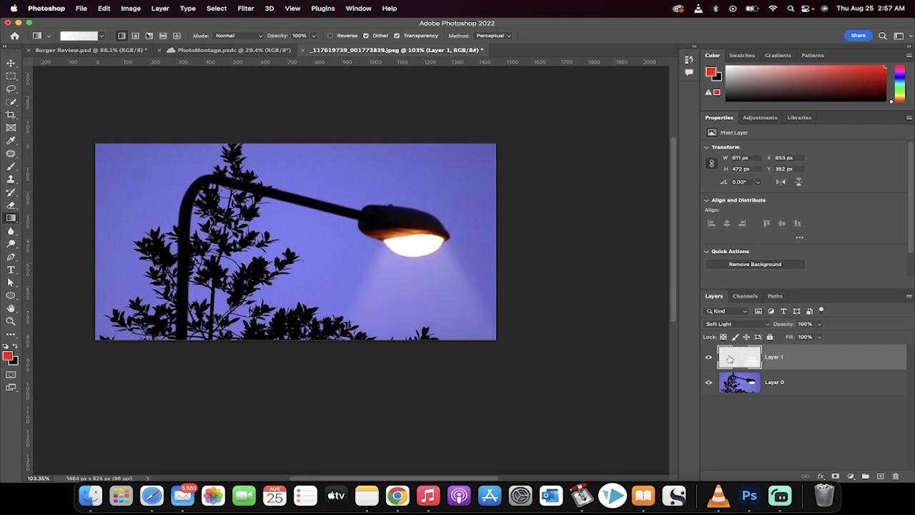
mouse_move(738, 357)
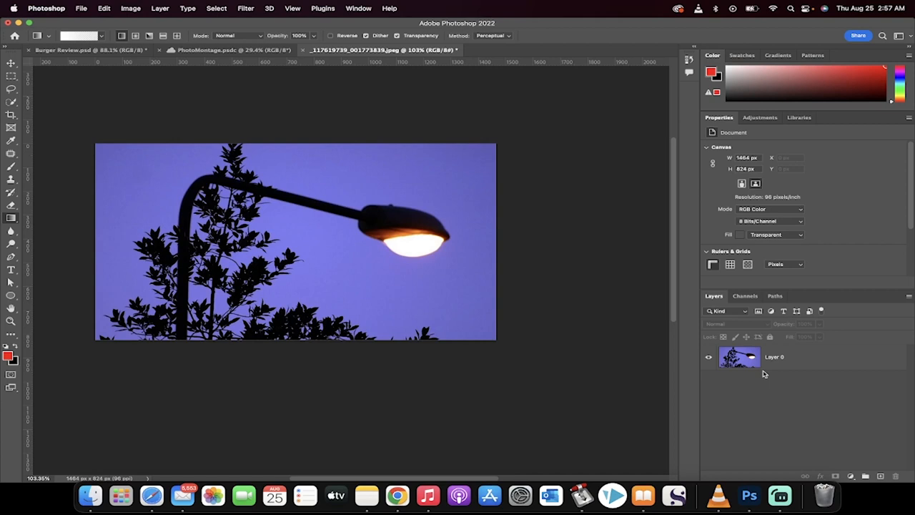
- Select Layer 0 so the original streetlamp photo is the only, active layer
click(774, 357)
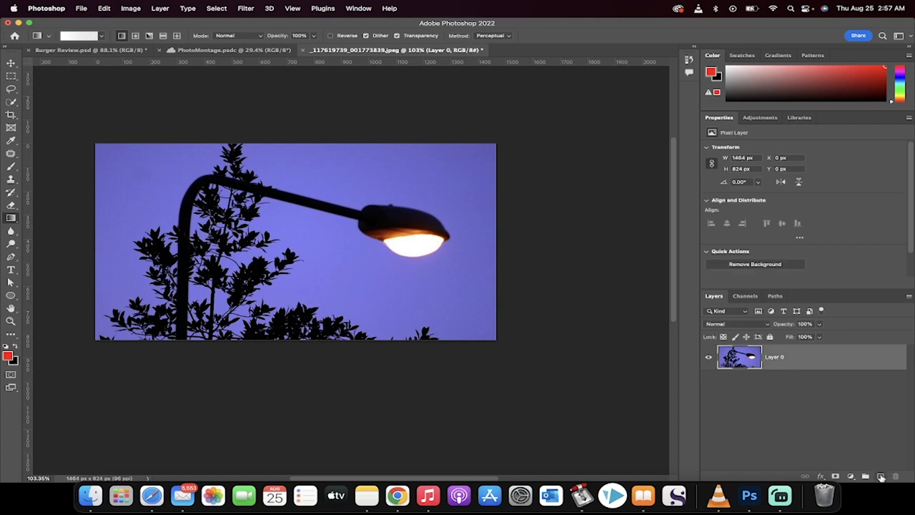
- Create a new empty layer above the photo and set its blend mode to Soft Light
click(881, 475)
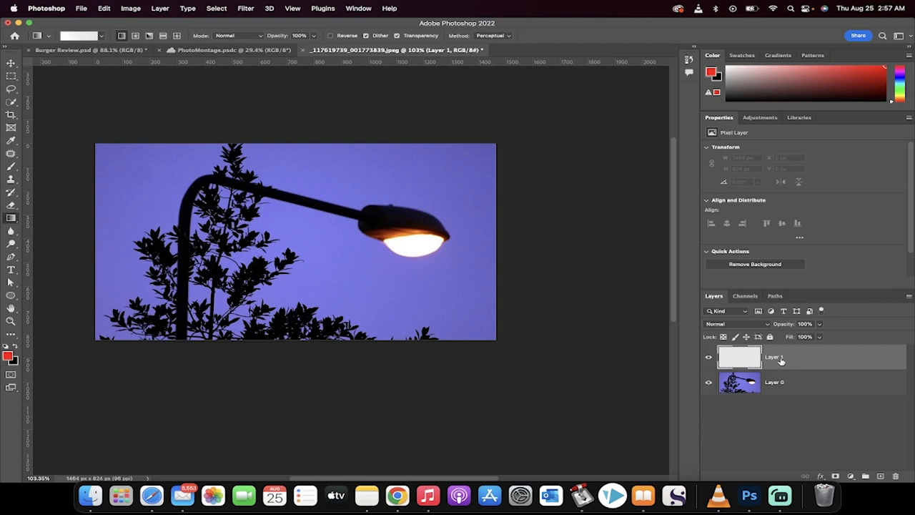
click(725, 323)
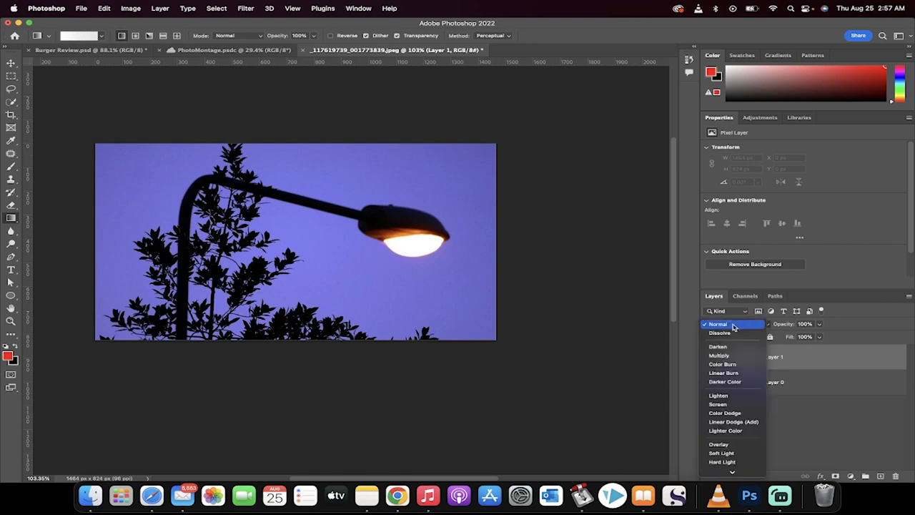
mouse_move(740, 326)
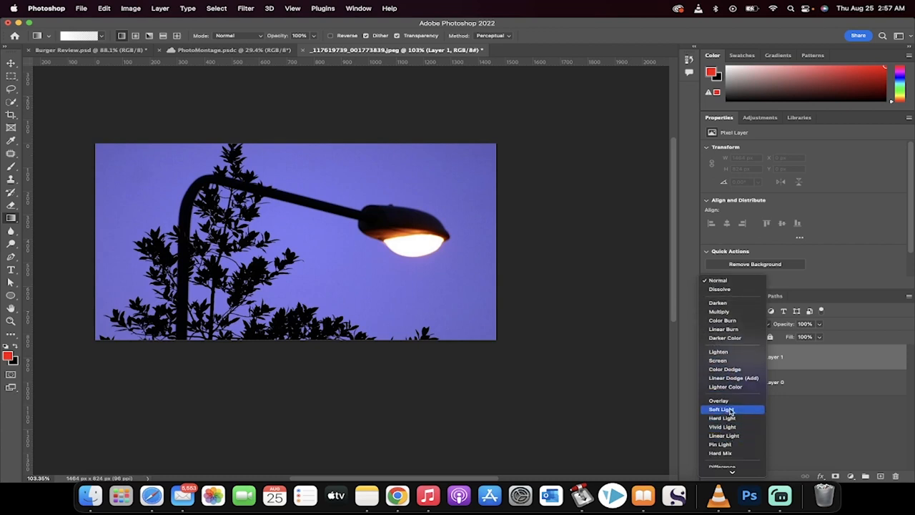
click(720, 409)
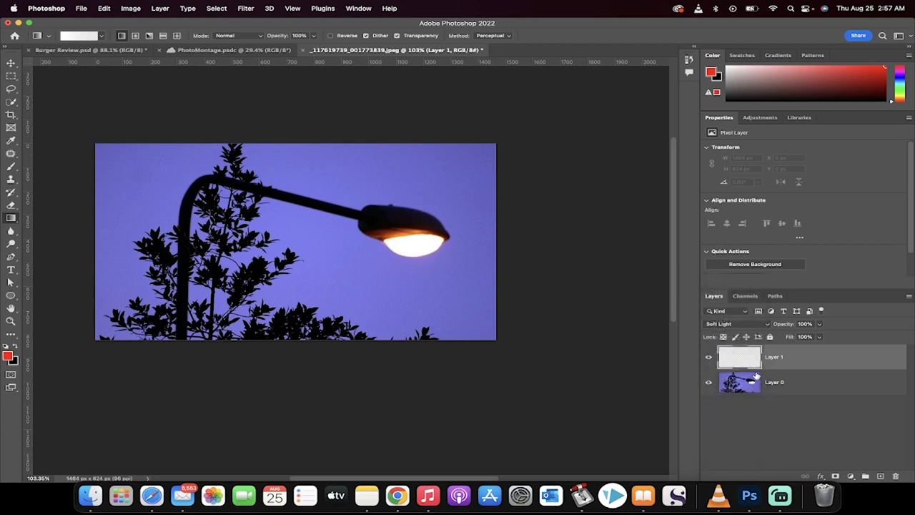
mouse_move(740, 356)
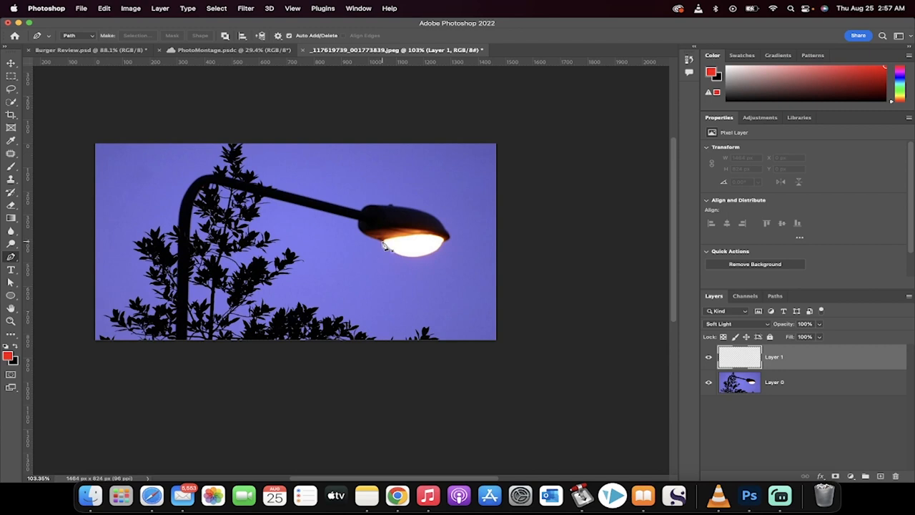
mouse_move(384, 245)
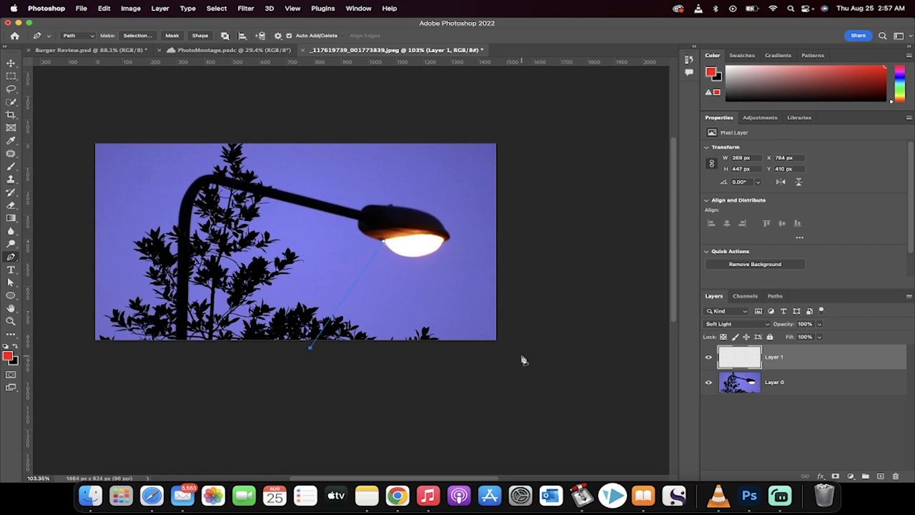
- Extend the pen path's bottom edge across to the right below the photo
drag(310, 347, 513, 347)
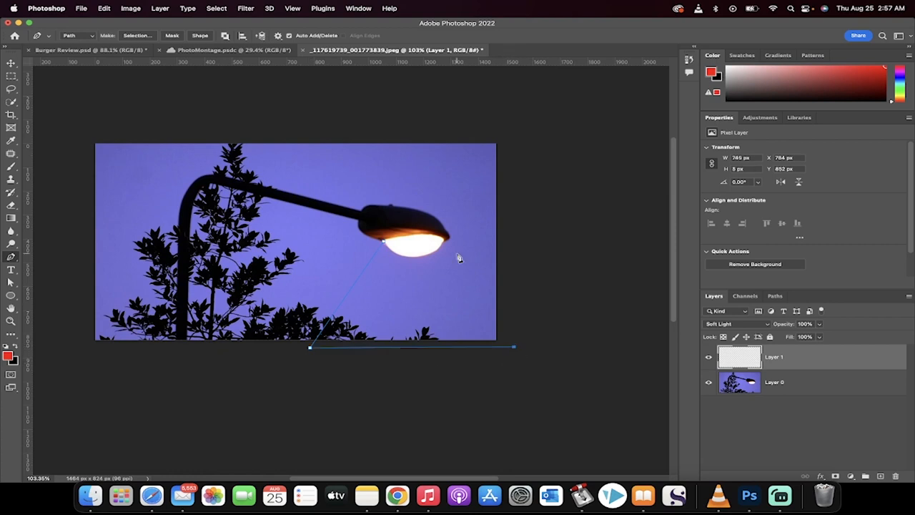
mouse_move(447, 245)
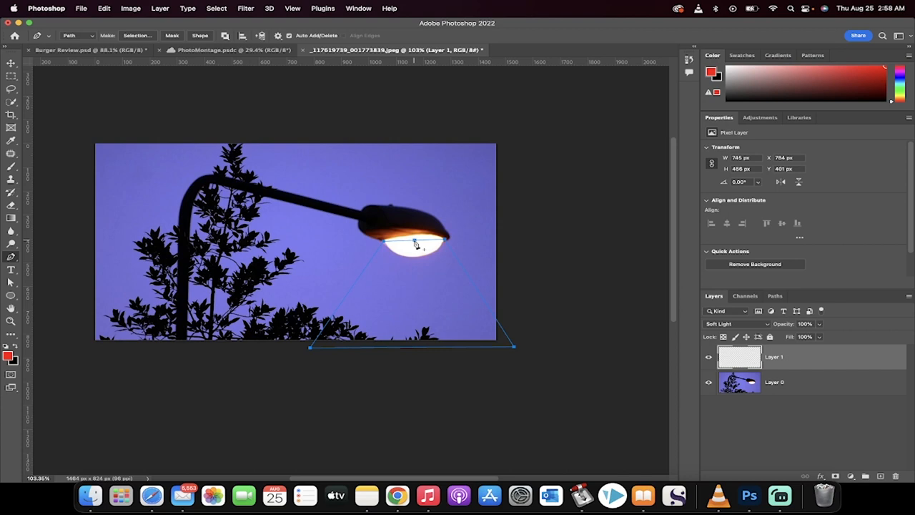
- Convert the cone path into a selection with a 1-pixel feather radius
right_click(415, 243)
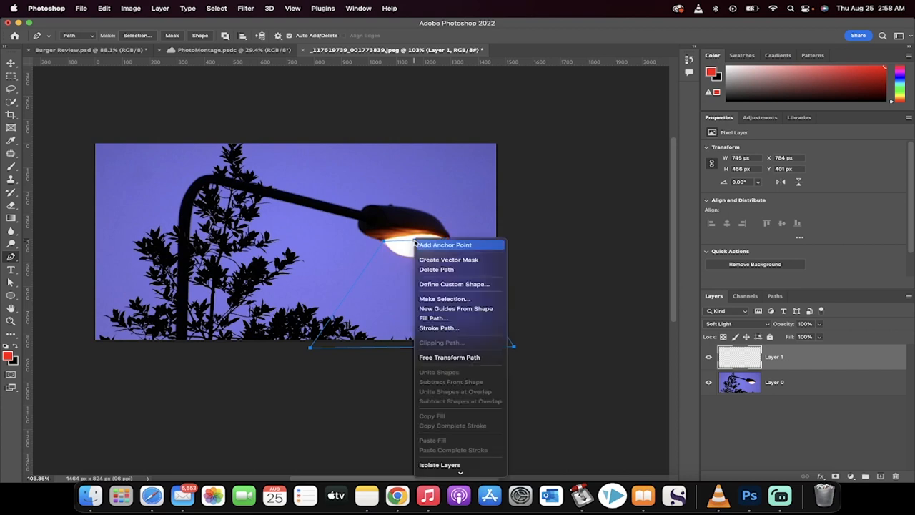
mouse_move(444, 298)
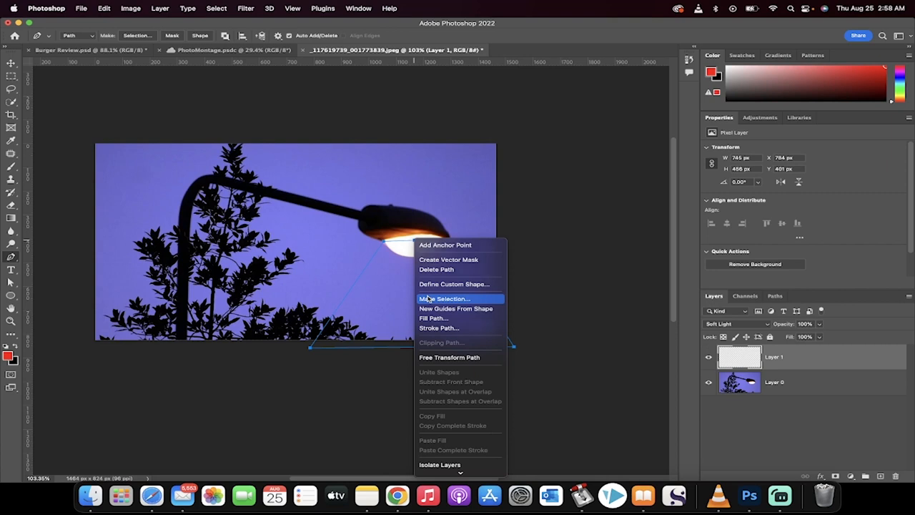
click(444, 299)
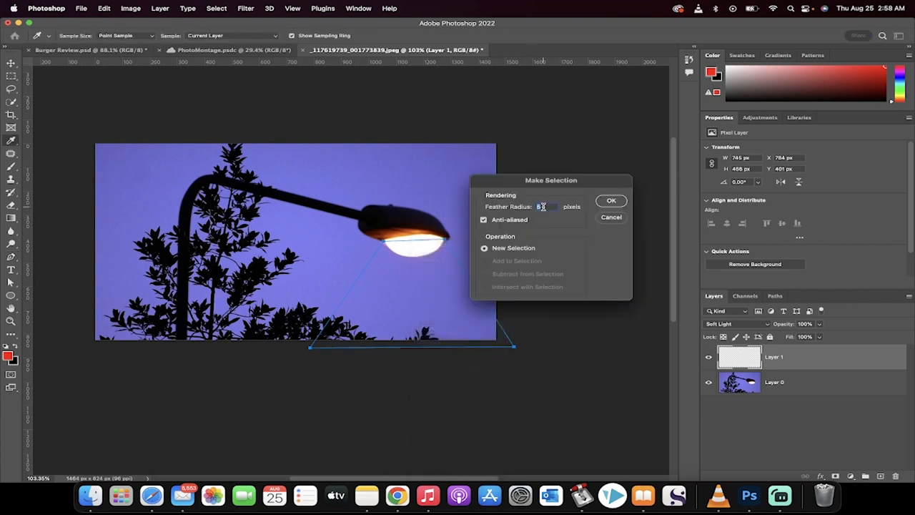
text(0.2)
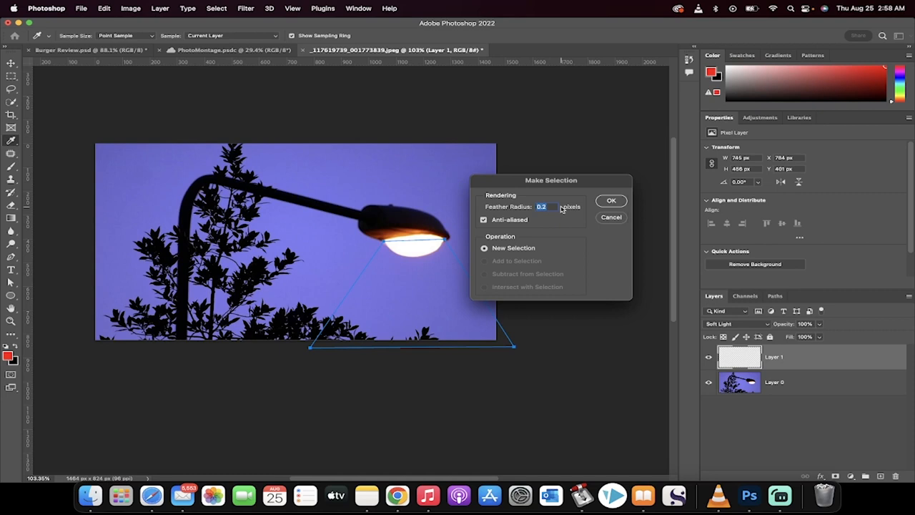
text(0.8)
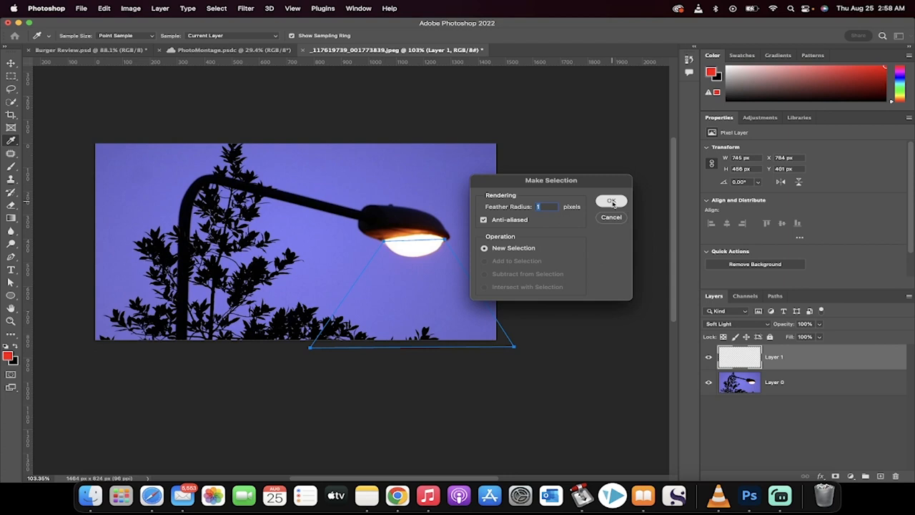
click(611, 201)
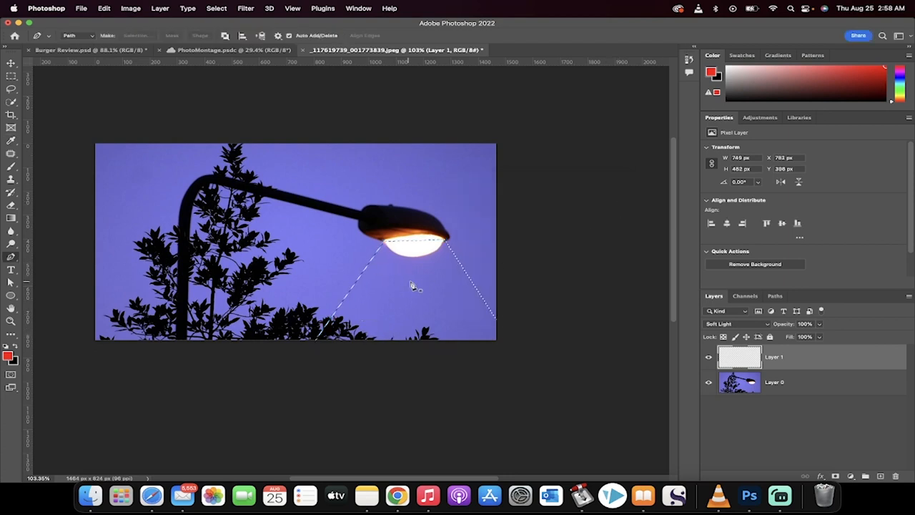
mouse_move(475, 218)
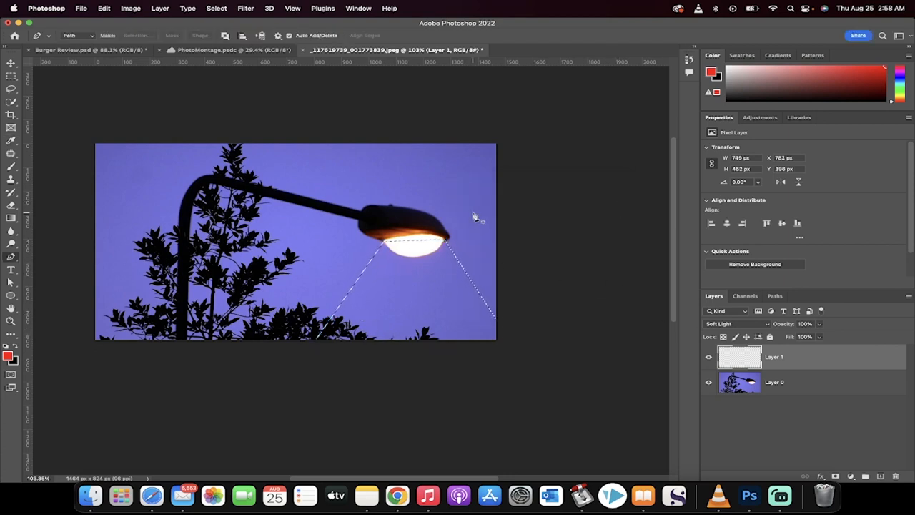
mouse_move(102, 151)
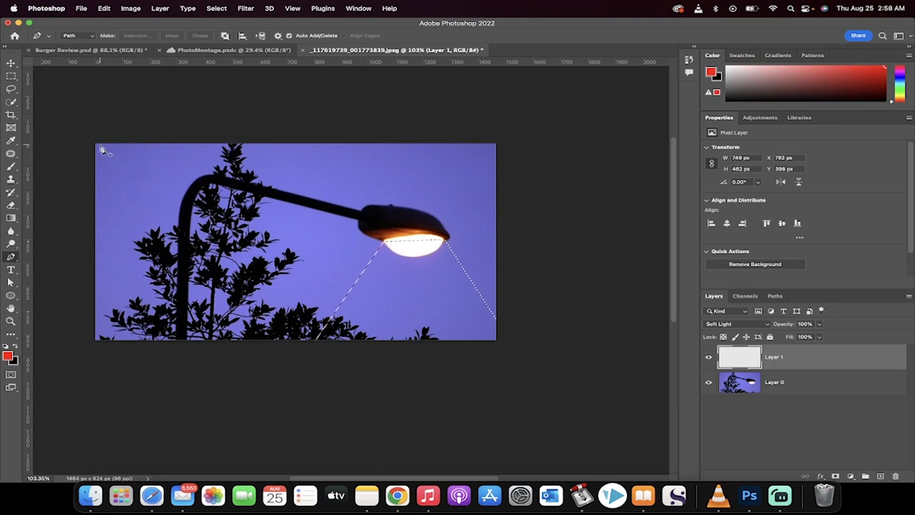
- Fill the cone with a white-to-transparent gradient, with the end opacity stop at 0%
click(11, 218)
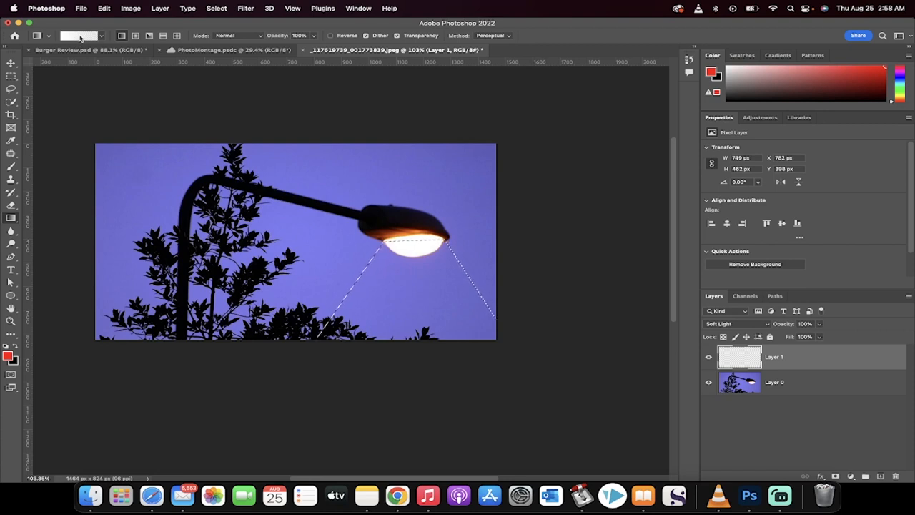
click(75, 36)
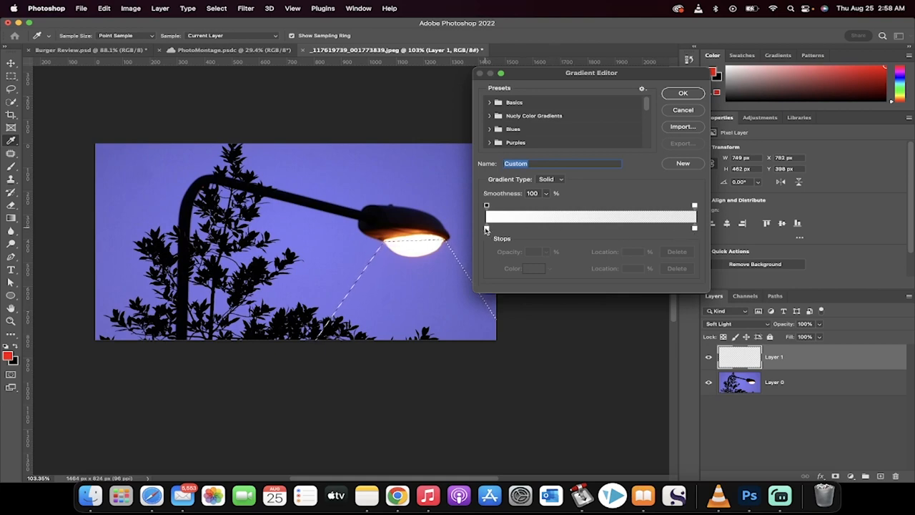
mouse_move(693, 228)
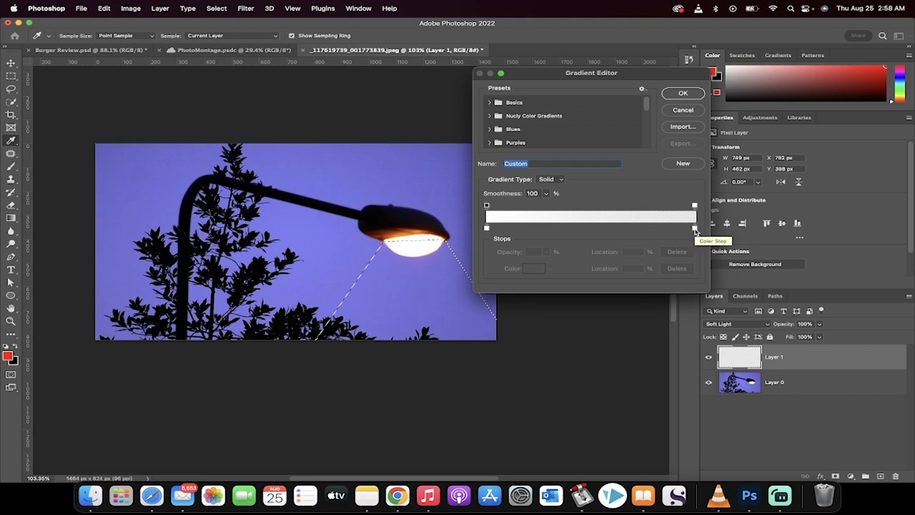
click(486, 228)
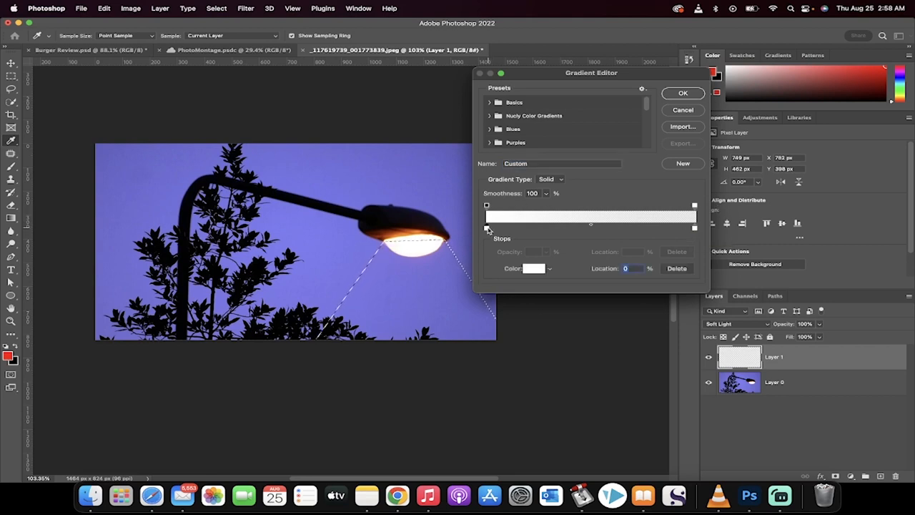
click(486, 205)
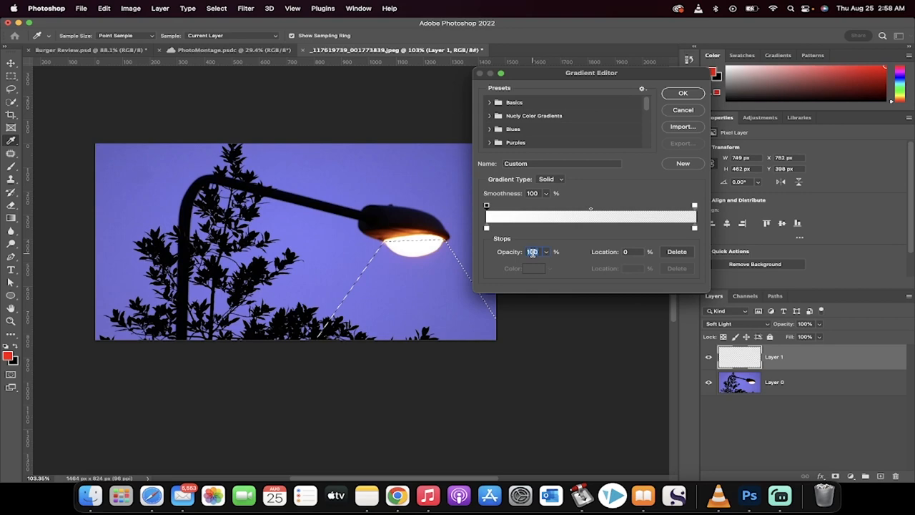
click(693, 228)
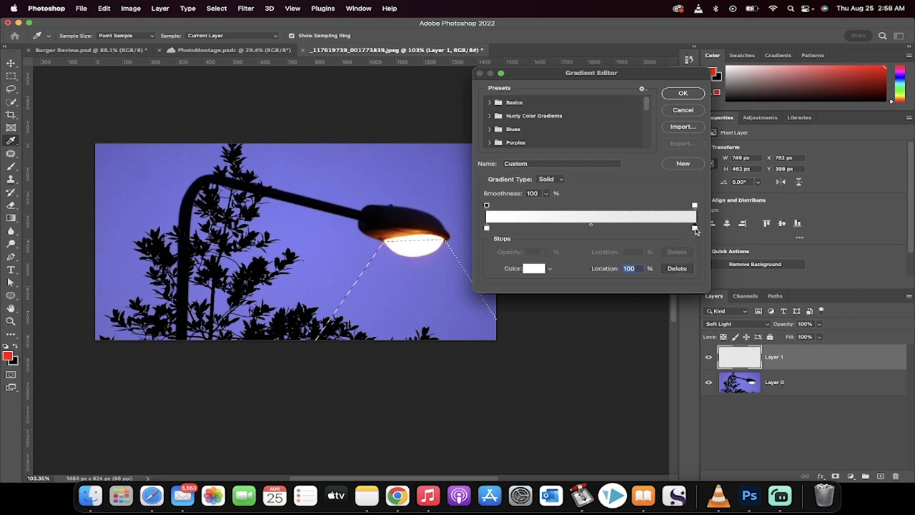
click(693, 205)
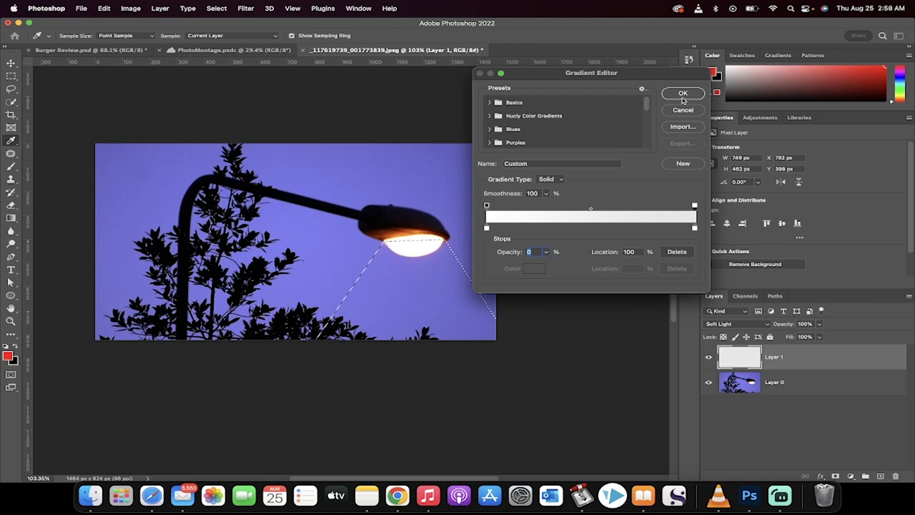
click(681, 93)
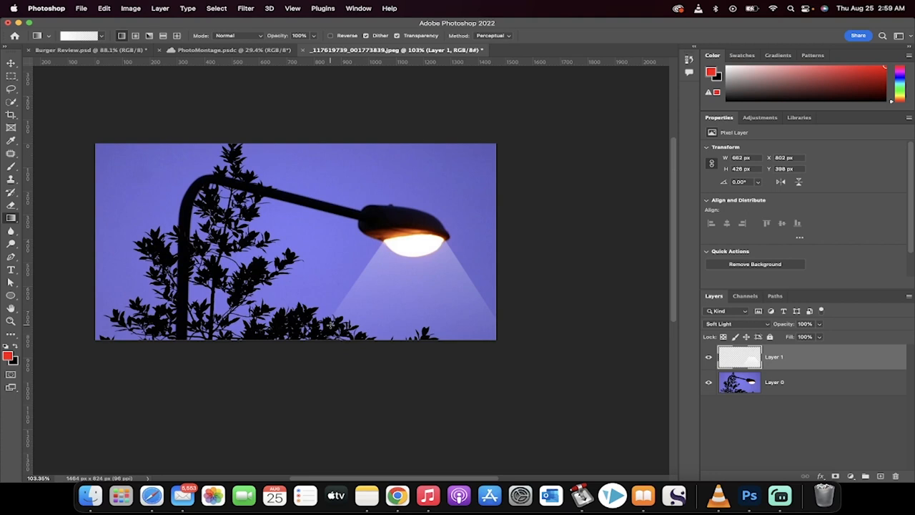
mouse_move(522, 355)
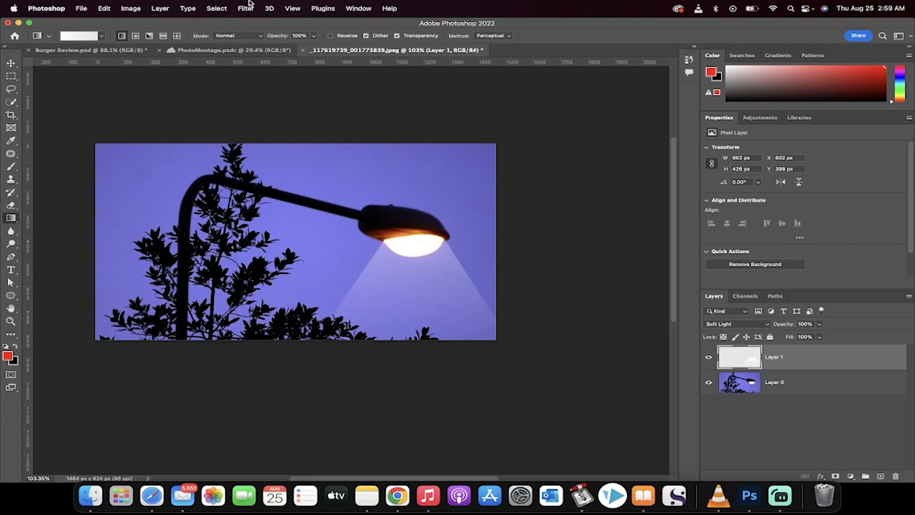
- Apply a Gaussian Blur of about 21.9 pixels radius to the light cone layer
click(245, 8)
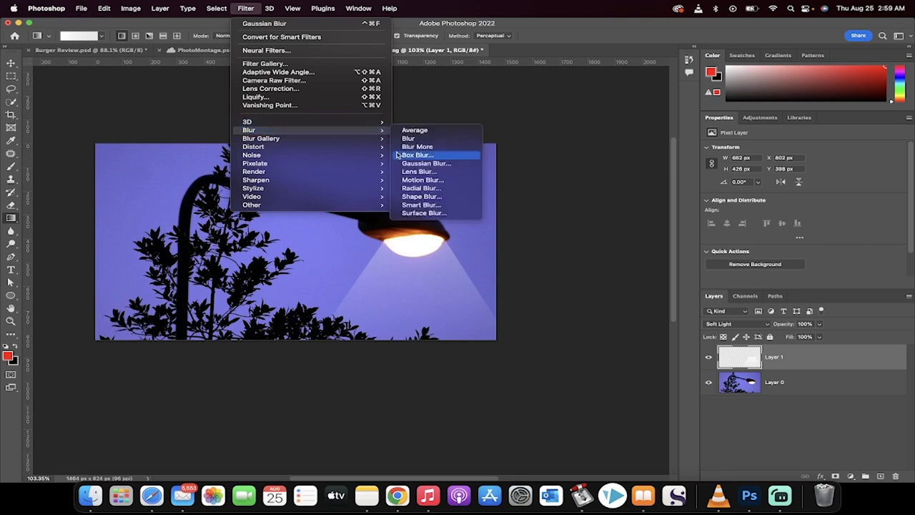
click(426, 163)
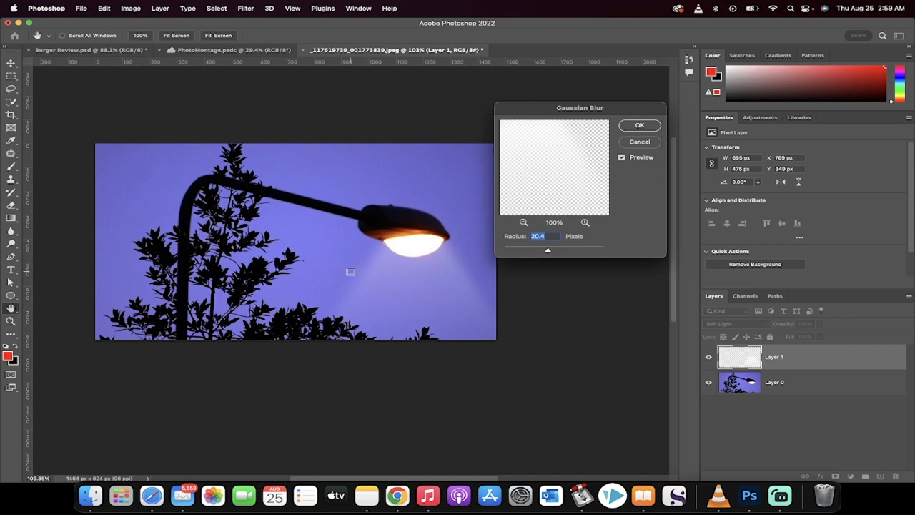
mouse_move(380, 285)
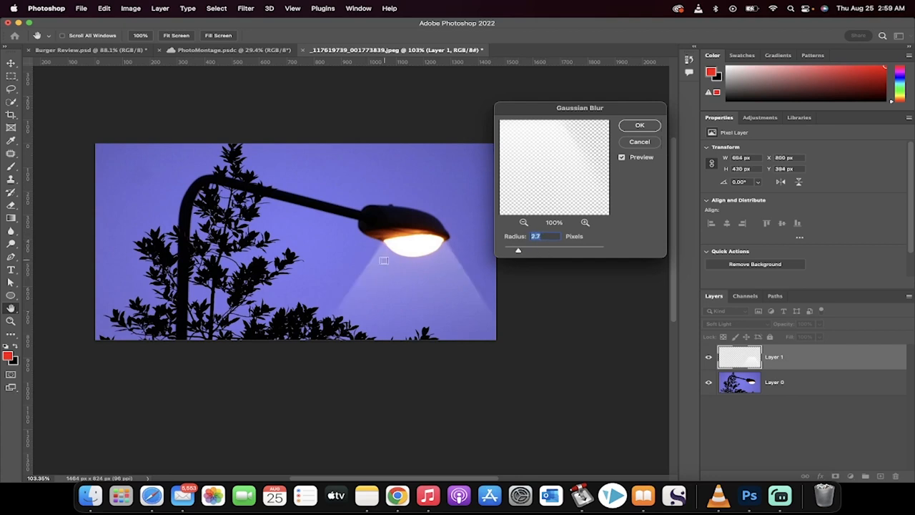
drag(518, 251, 539, 250)
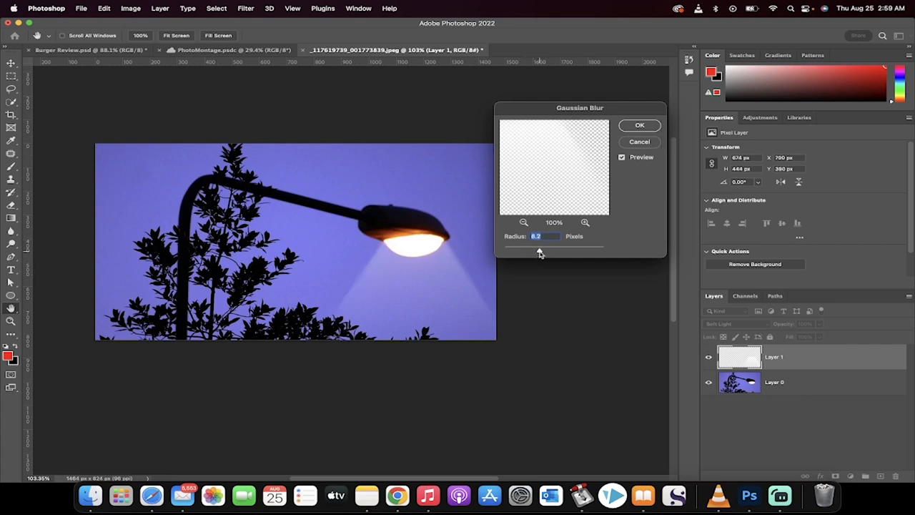
drag(539, 251, 548, 252)
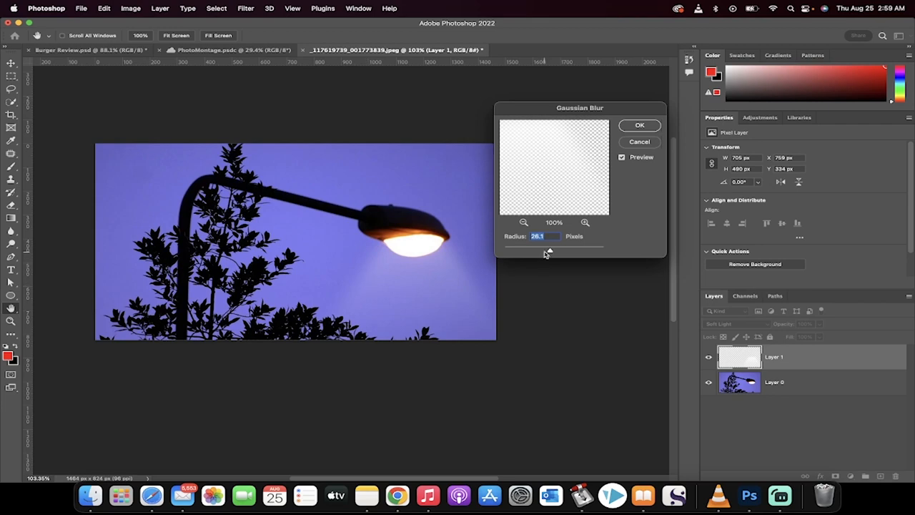
drag(554, 253, 548, 253)
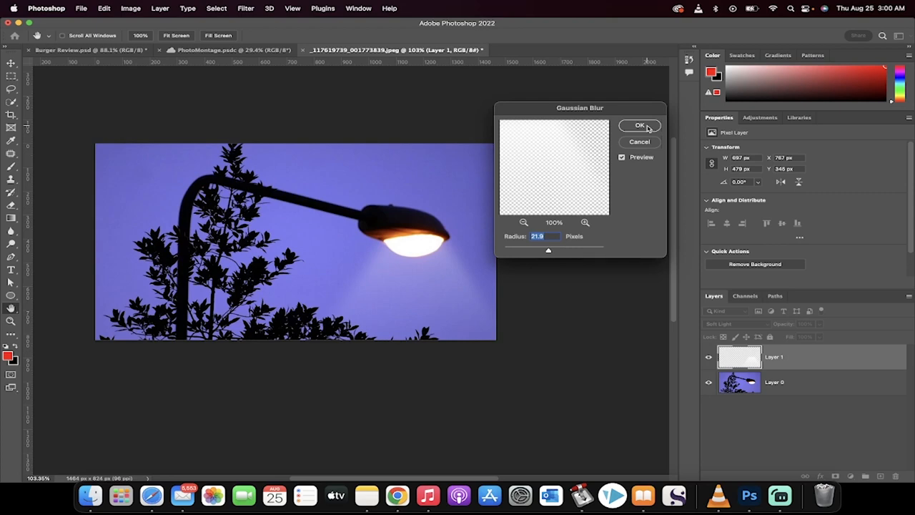
click(641, 126)
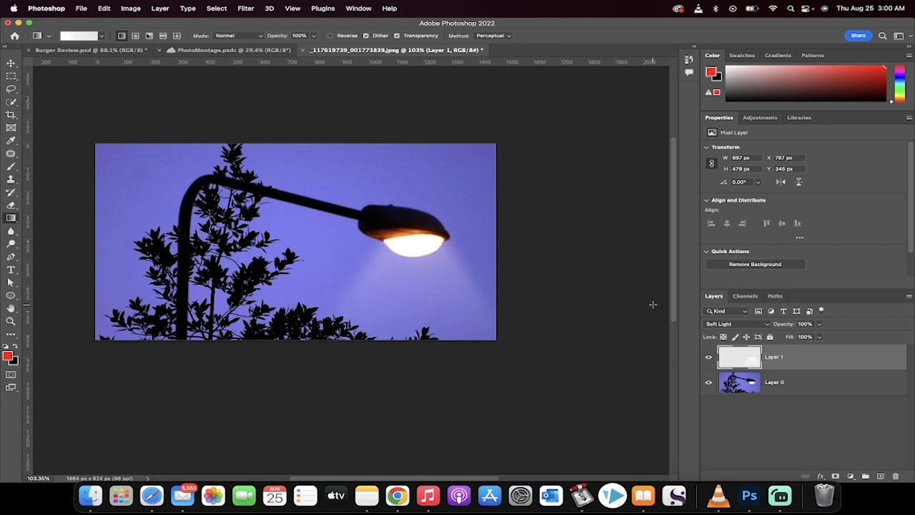
mouse_move(822, 327)
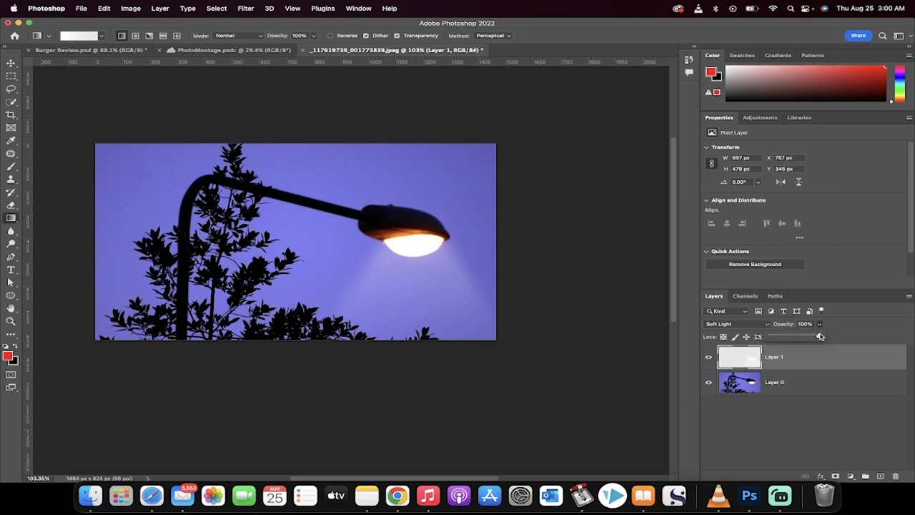
drag(818, 336, 794, 336)
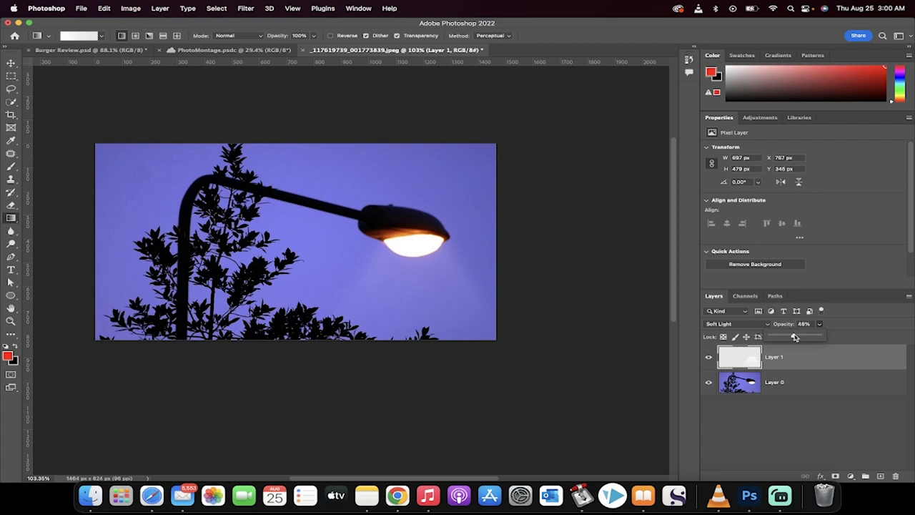
drag(792, 336, 822, 336)
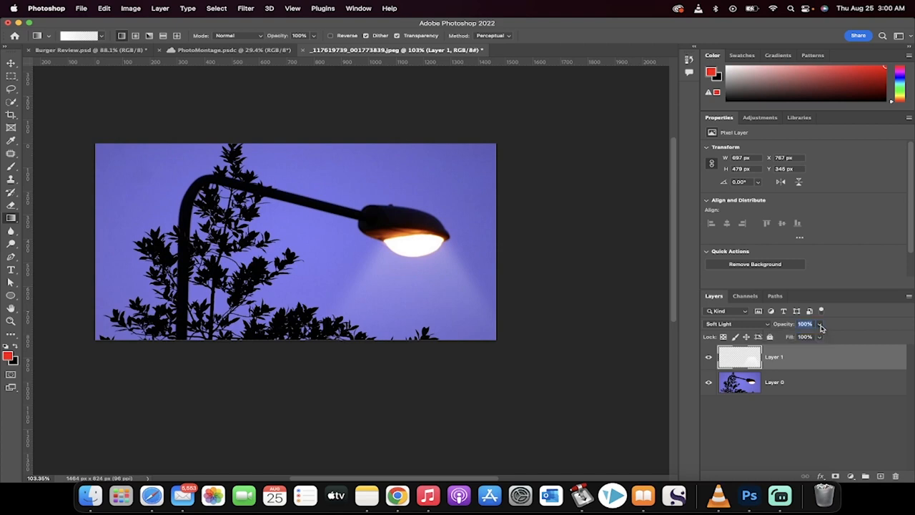
mouse_move(561, 242)
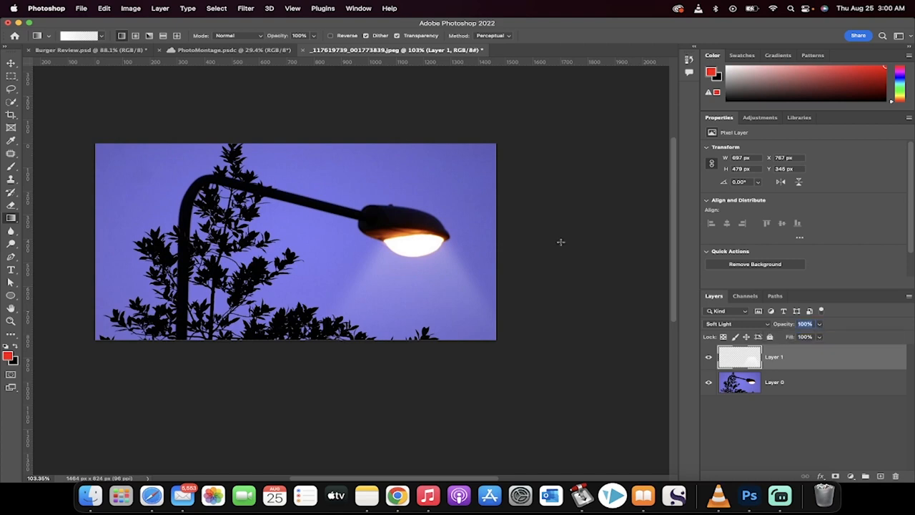
mouse_move(605, 311)
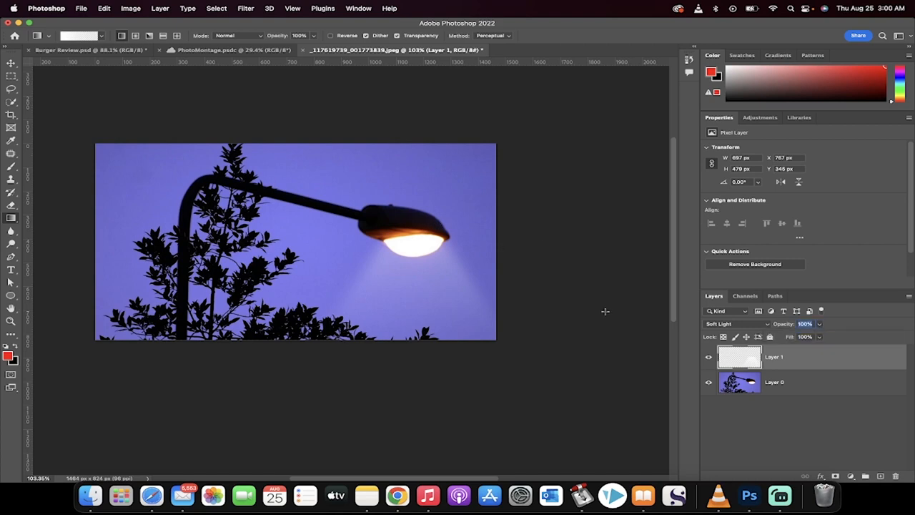